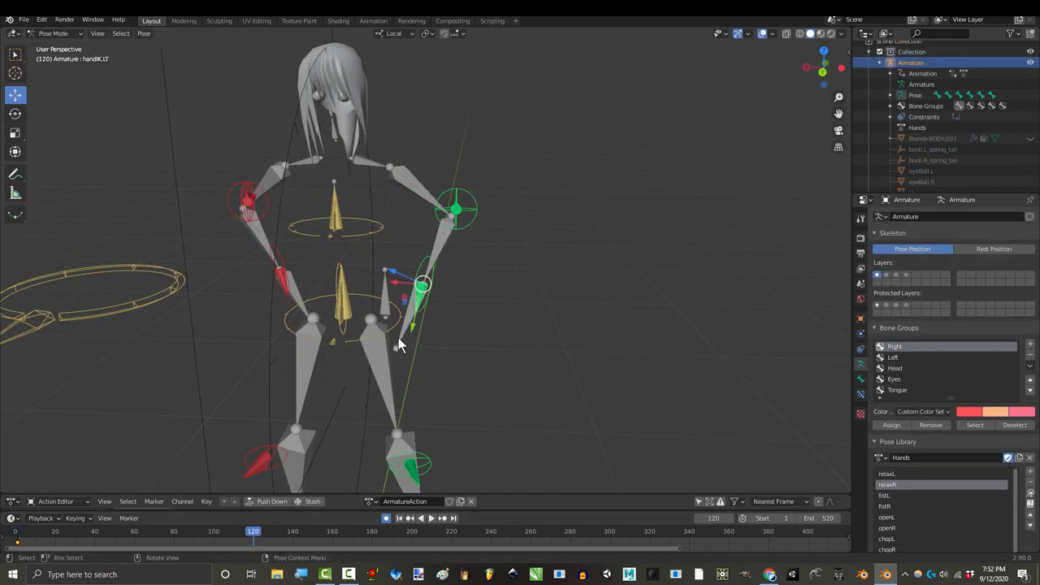
Scrub through the arm animation and move the left hand IK bone onto the hip
{"action": "left_click", "coordinate": [273, 530]}
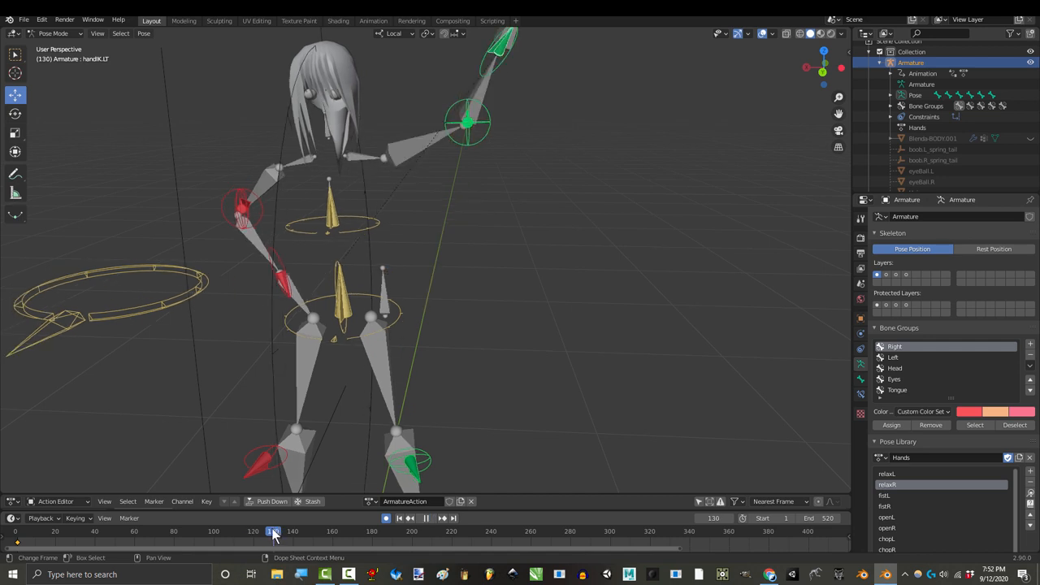
{"action": "left_click", "coordinate": [269, 530]}
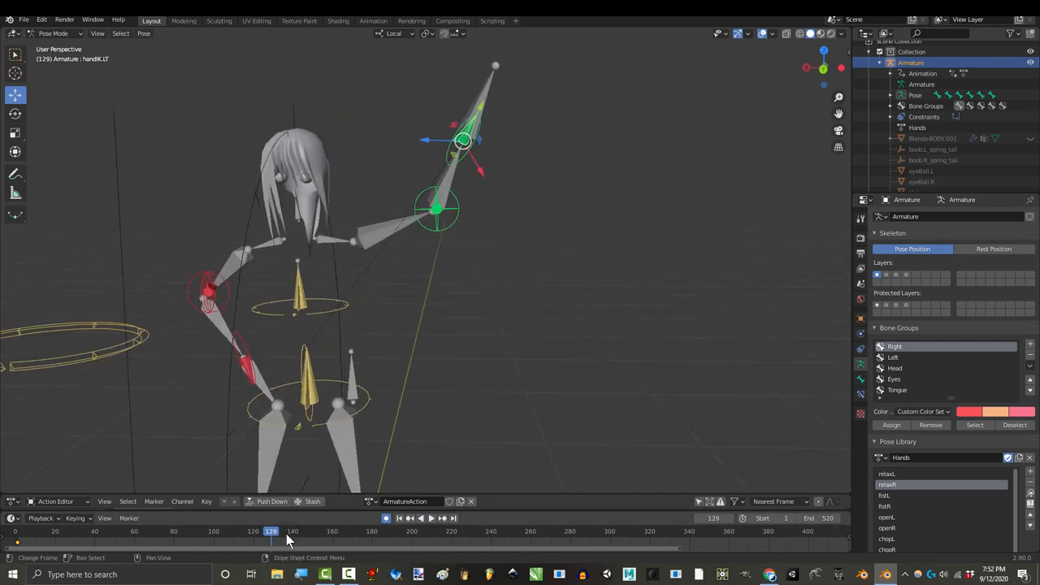
{"action": "left_click", "coordinate": [425, 516]}
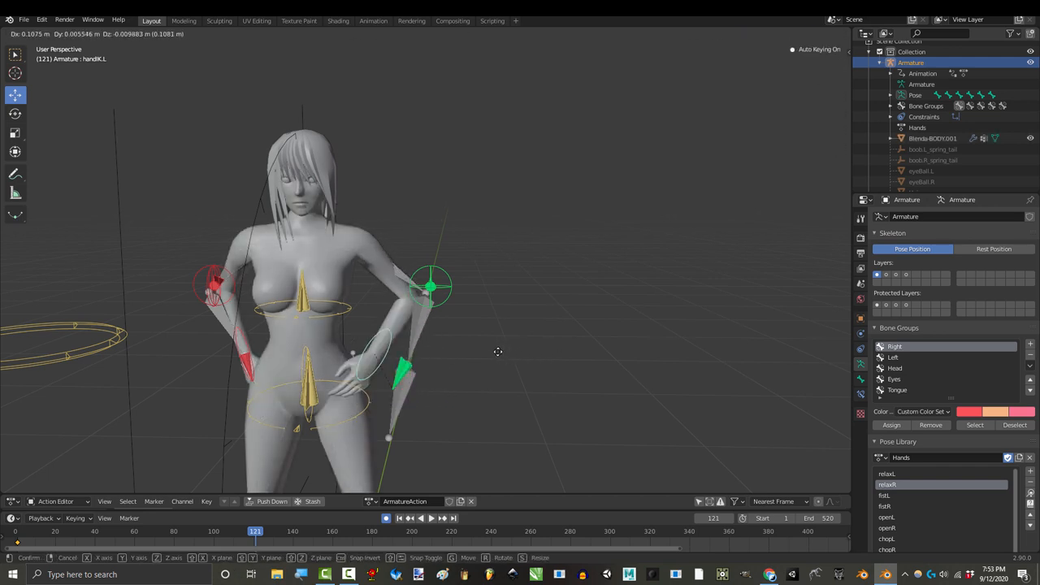
{"action": "left_click_drag", "start_coordinate": [497, 351], "coordinate": [562, 360]}
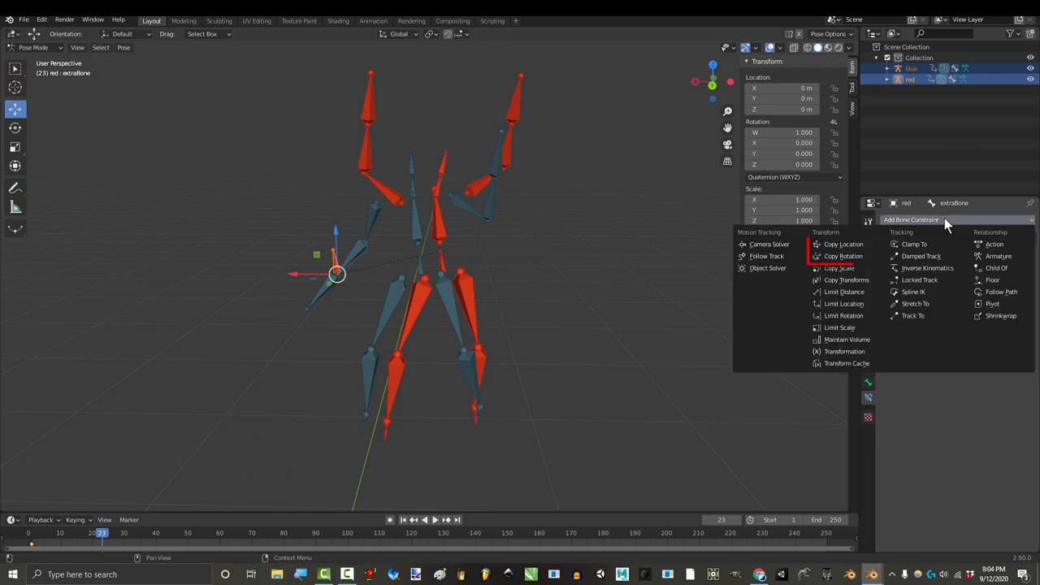
{"action": "mouse_move", "coordinate": [845, 257]}
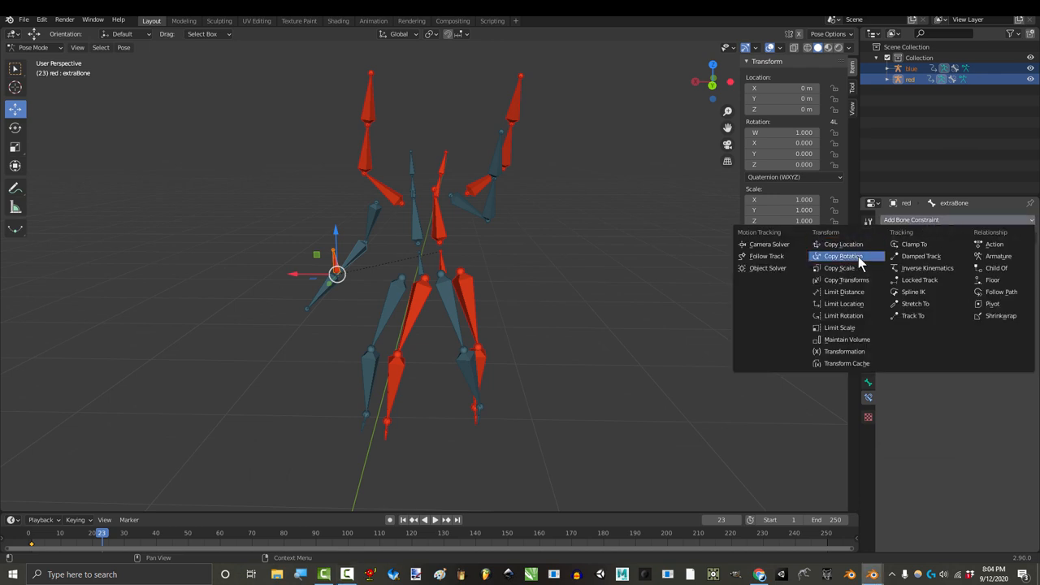
Add a Copy Location constraint targeting the mocap rig's right hand and enable Offset
{"action": "left_click", "coordinate": [841, 244]}
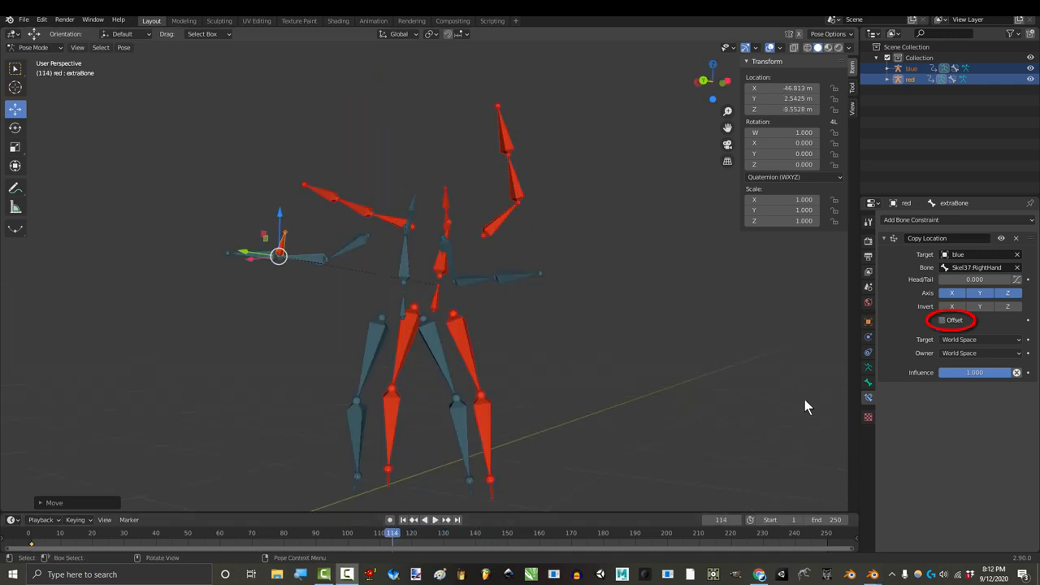
{"action": "left_click", "coordinate": [943, 319]}
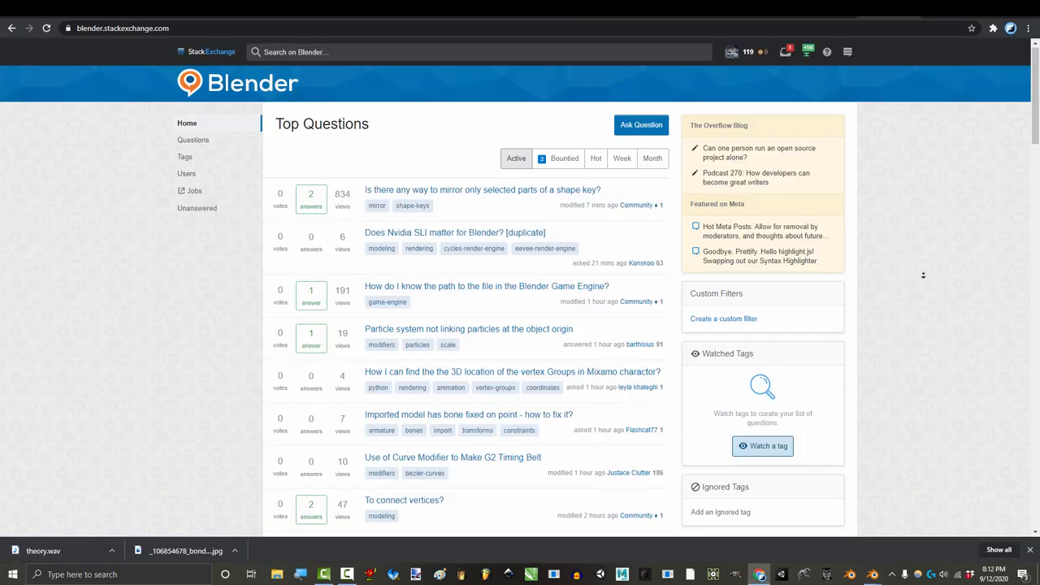
Scroll the Stack Exchange Top Questions, then move the Blender timeline to a later frame
{"action": "scroll", "scroll_direction": "down", "scroll_amount": 3}
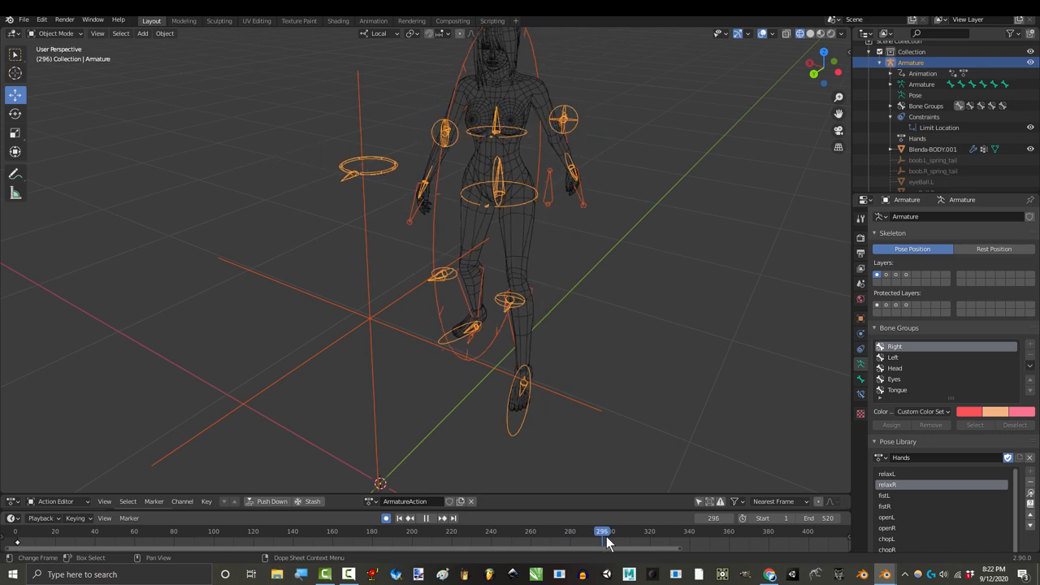
{"action": "left_click_drag", "start_coordinate": [601, 530], "coordinate": [679, 529]}
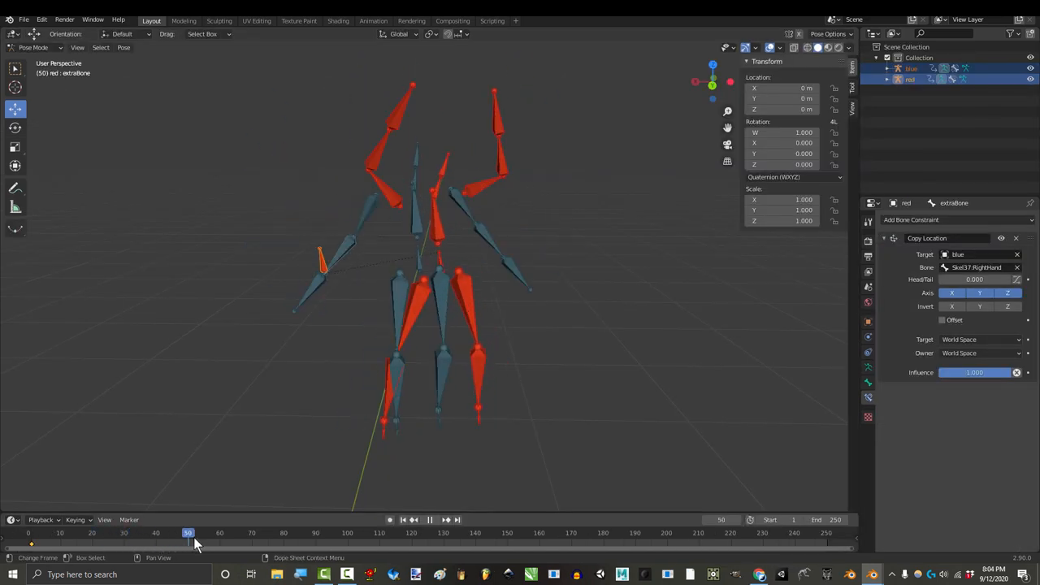
Play through the mocap animation and stop around frame 120
{"action": "left_click_drag", "start_coordinate": [189, 533], "coordinate": [423, 533]}
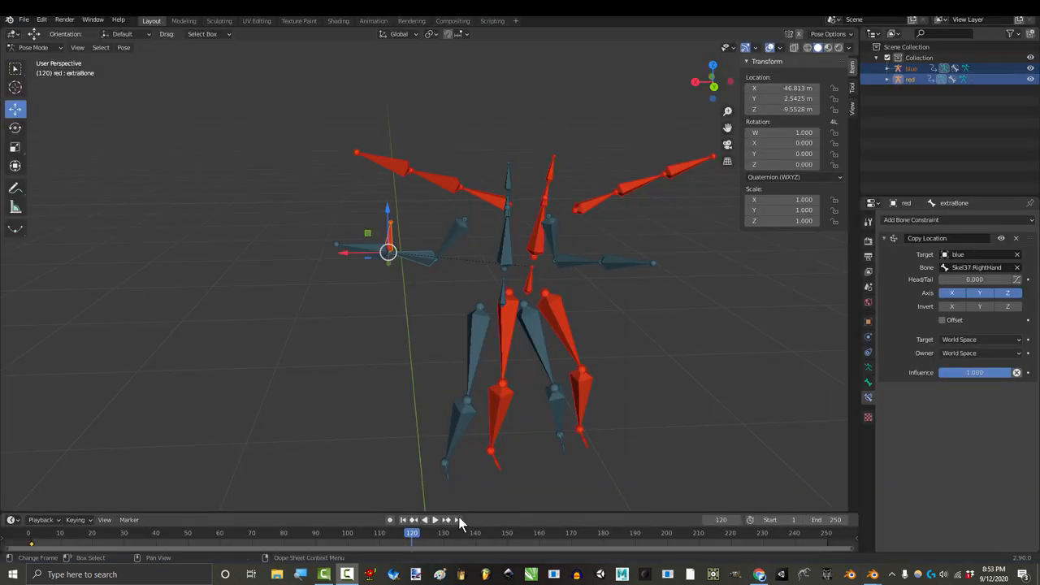
{"action": "left_click", "coordinate": [413, 520]}
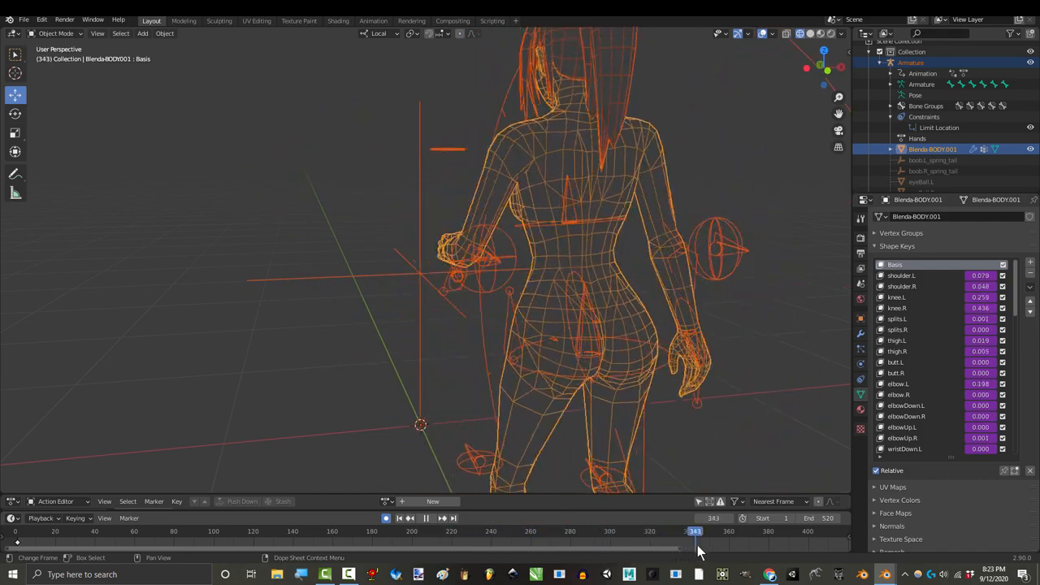
Move the character scene to a later animation frame showing the BODY shape keys
{"action": "left_click", "coordinate": [695, 529]}
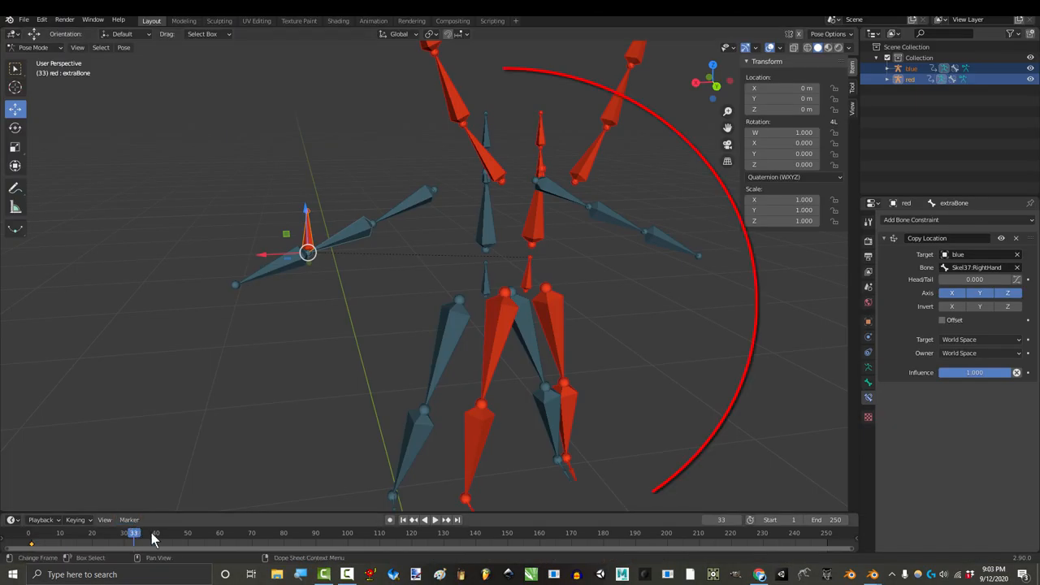
Jump the mocap animation back to an early frame near the blue rig's hand
{"action": "left_click", "coordinate": [420, 519]}
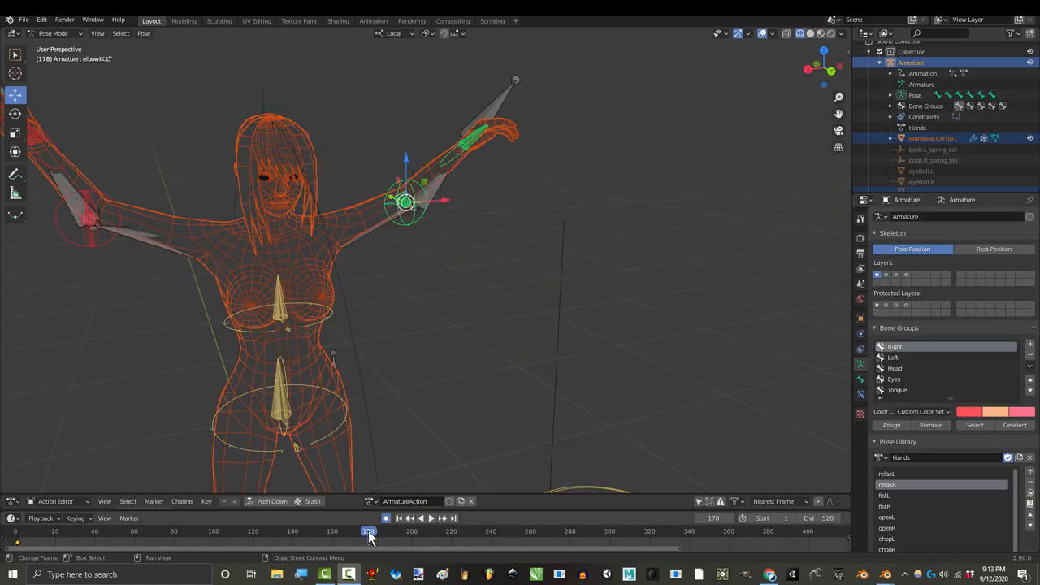
Step the character rig forward two frames so the arms lower and bend
{"action": "left_click", "coordinate": [420, 517]}
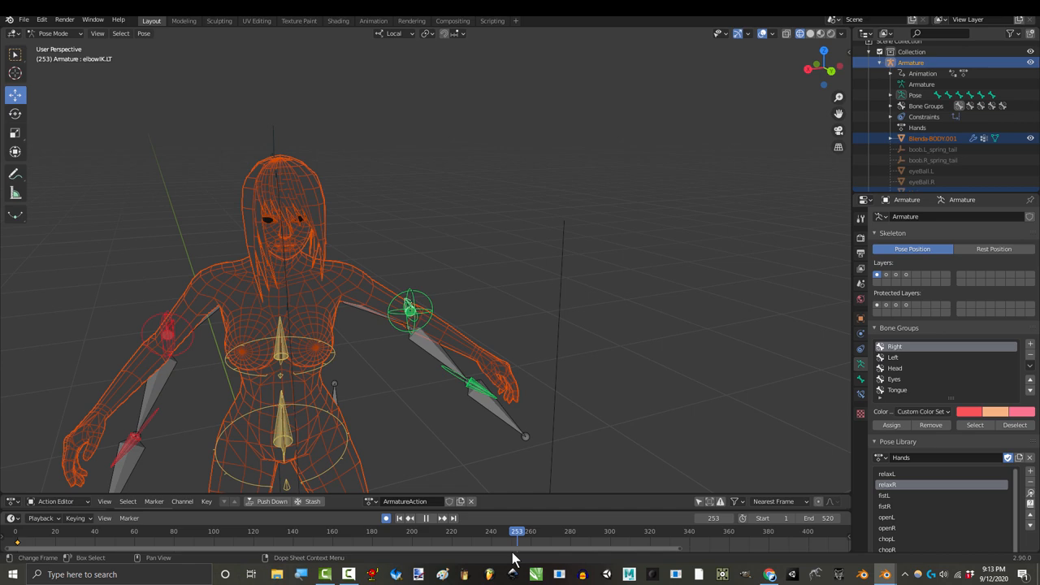
{"action": "left_click", "coordinate": [491, 529]}
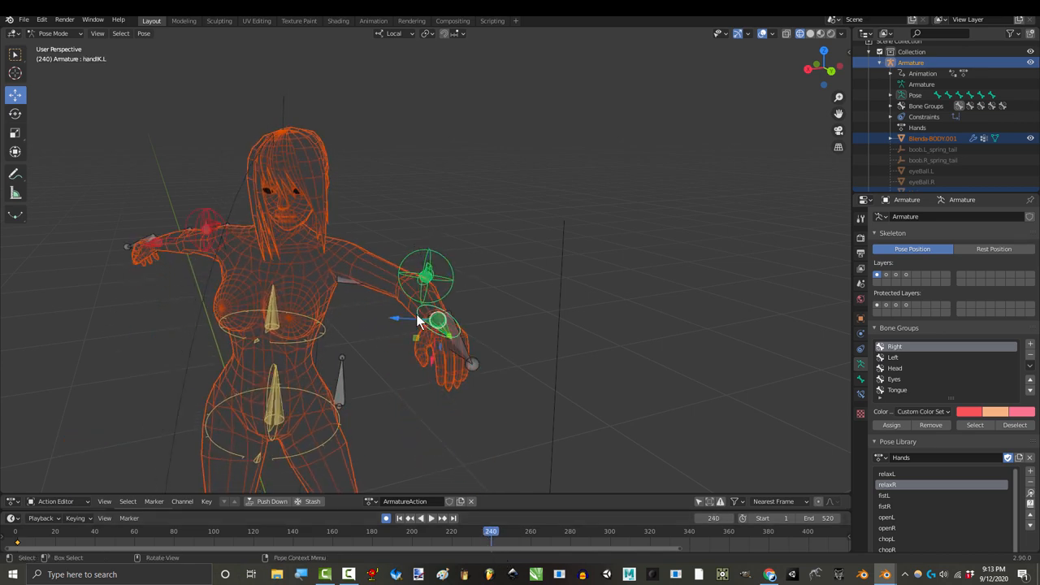